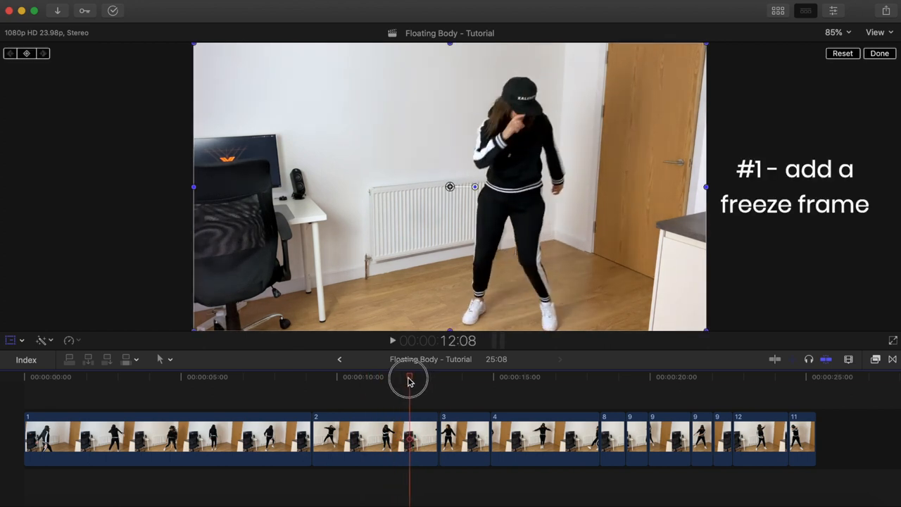
Freeze clip 2 at the outstretched-arm moment with Option-F
drag(408, 377, 397, 377)
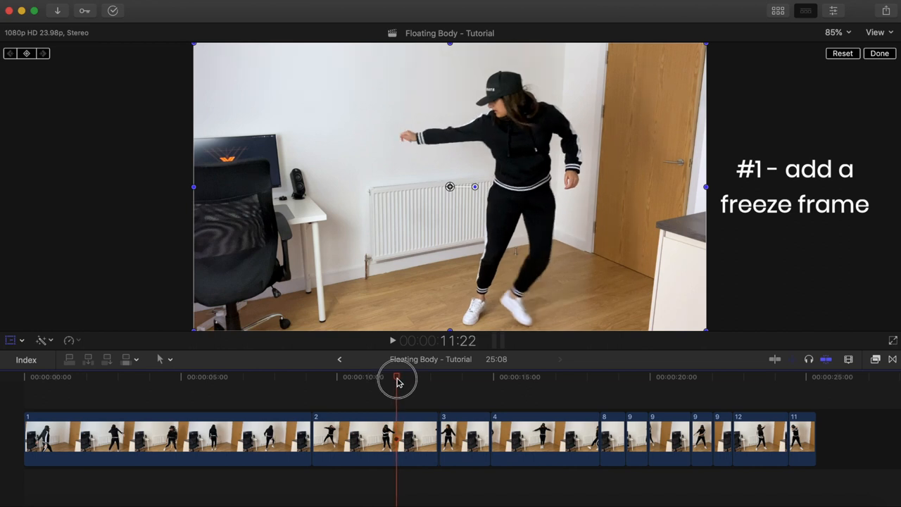
click(374, 437)
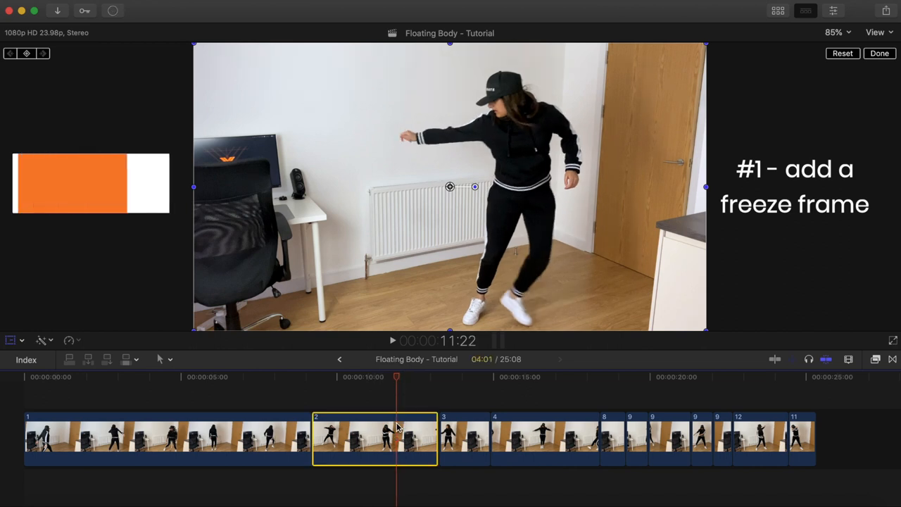
key(alt+f)
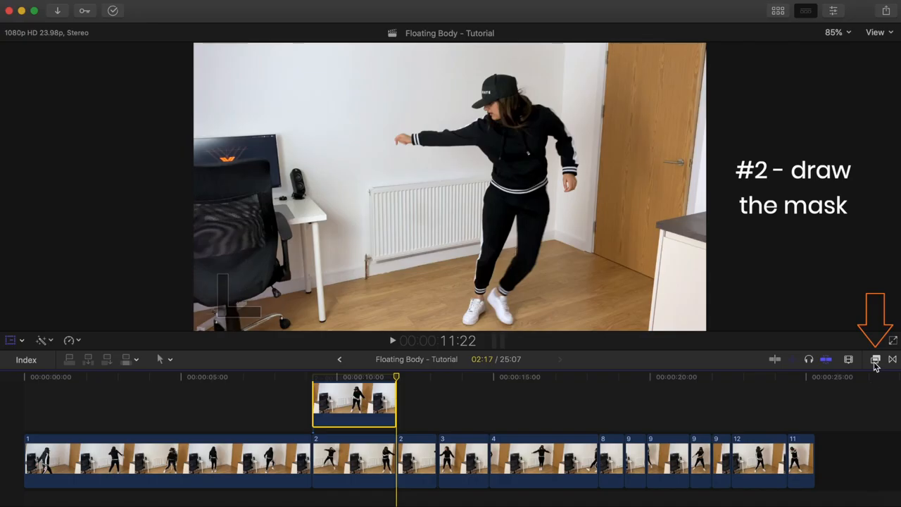
mouse_move(875, 361)
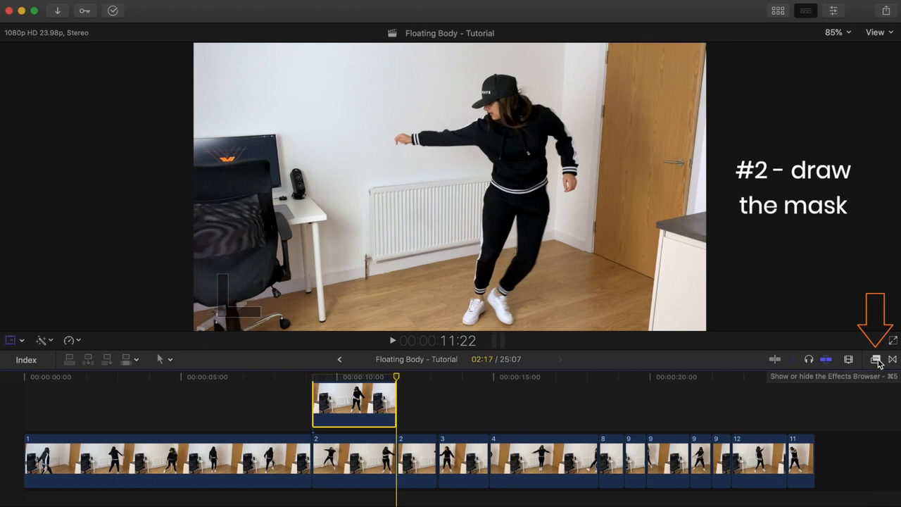
Apply the Draw Mask effect from the Effects browser to the freeze frame and select it
click(875, 359)
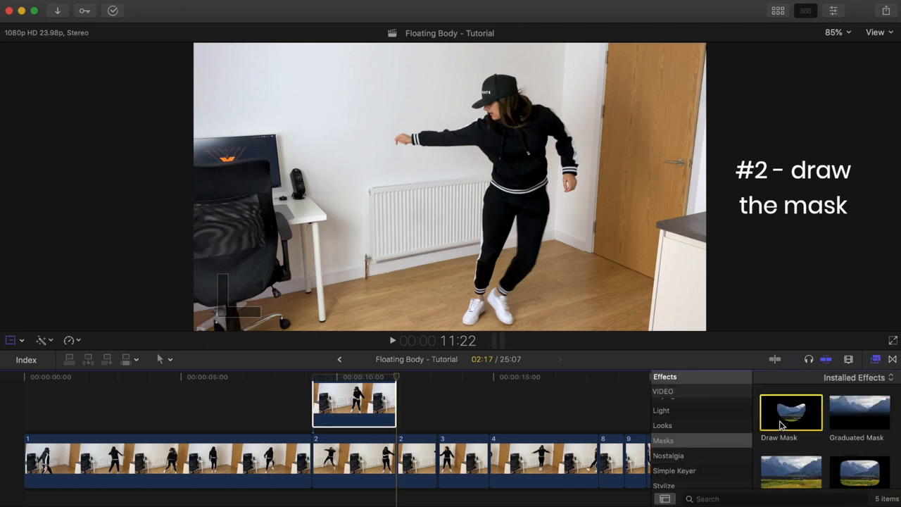
drag(791, 411, 354, 405)
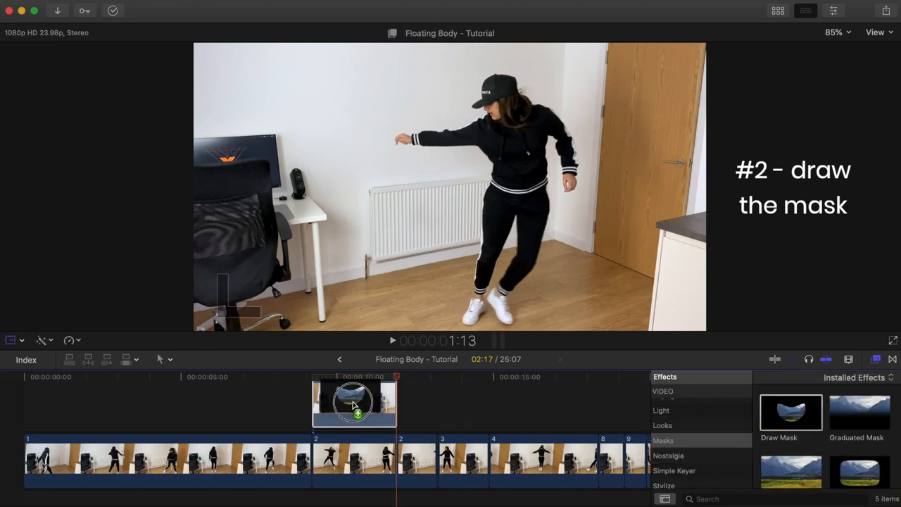
double_click(791, 411)
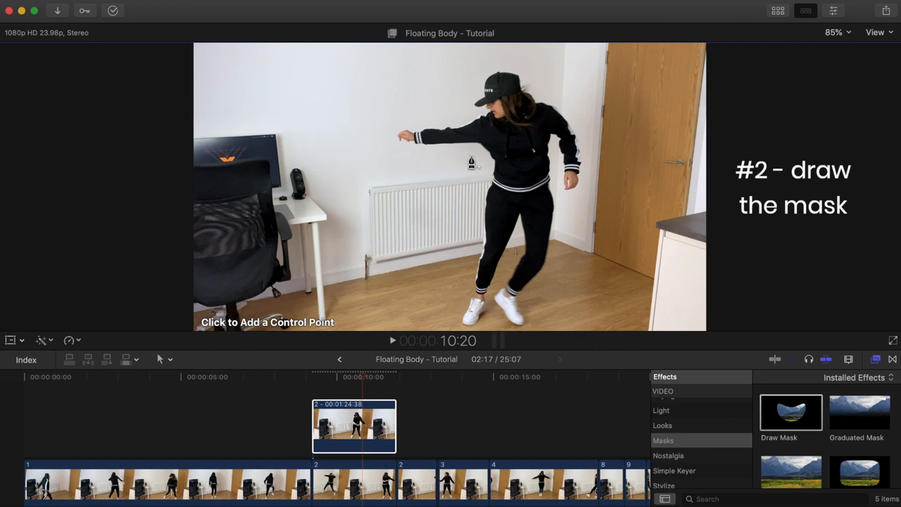
Magnify the viewer to 200% on the outstretched arm for tracing
click(836, 32)
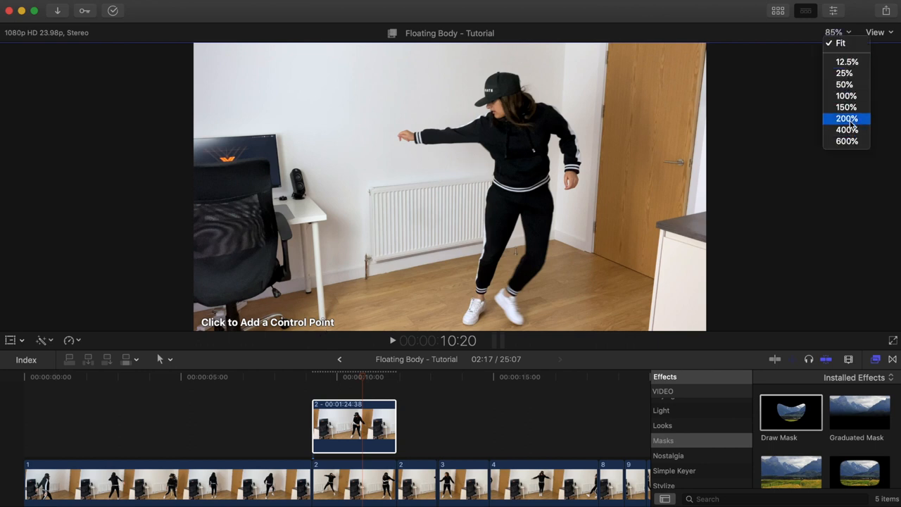
click(847, 118)
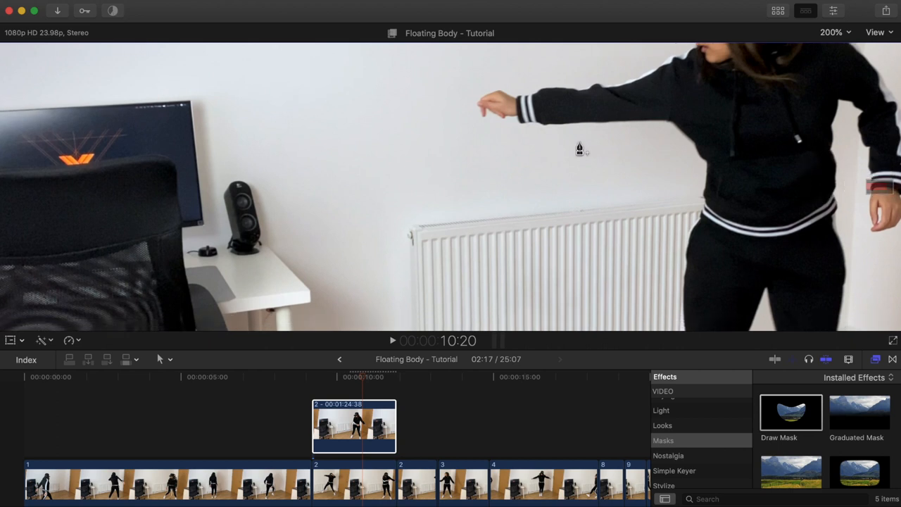
mouse_move(482, 121)
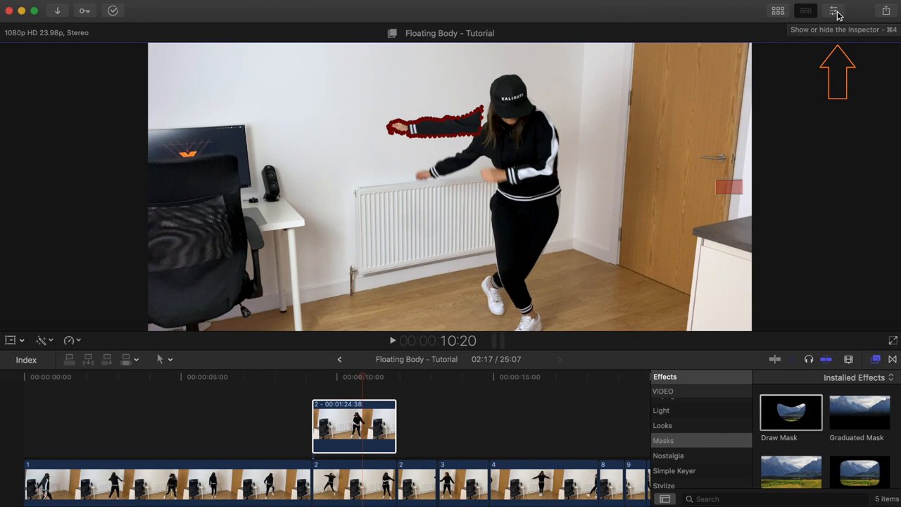
Give the Draw Mask a Feather of -3.0 in the Inspector
click(833, 11)
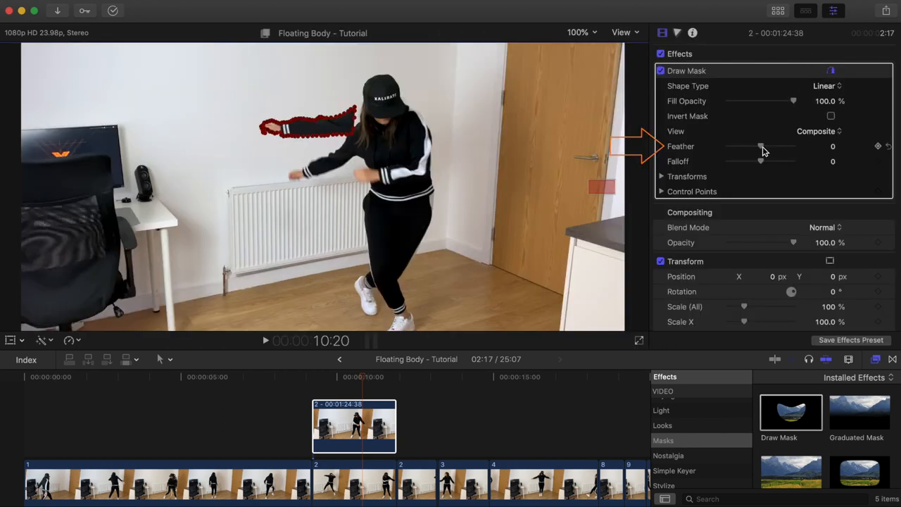
drag(762, 146, 760, 146)
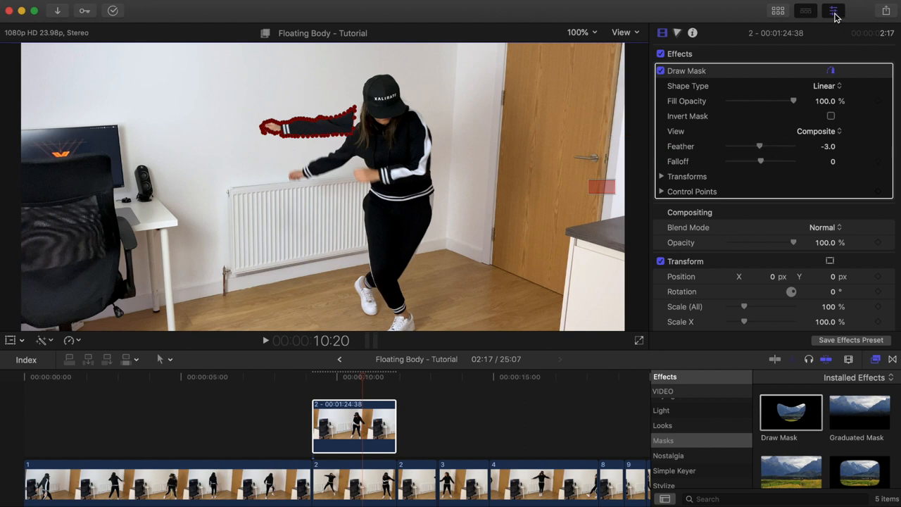
click(833, 12)
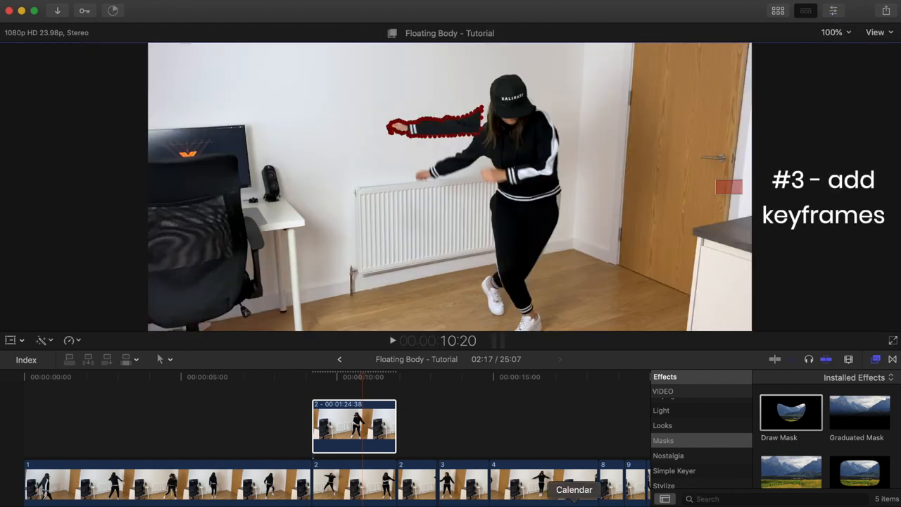
Offset the masked arm's position at an earlier time so it animates into place
click(395, 377)
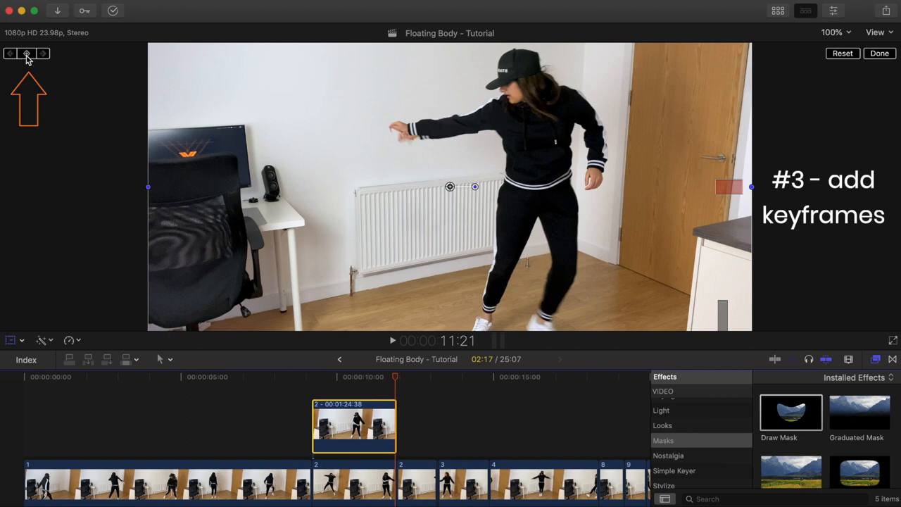
mouse_move(25, 54)
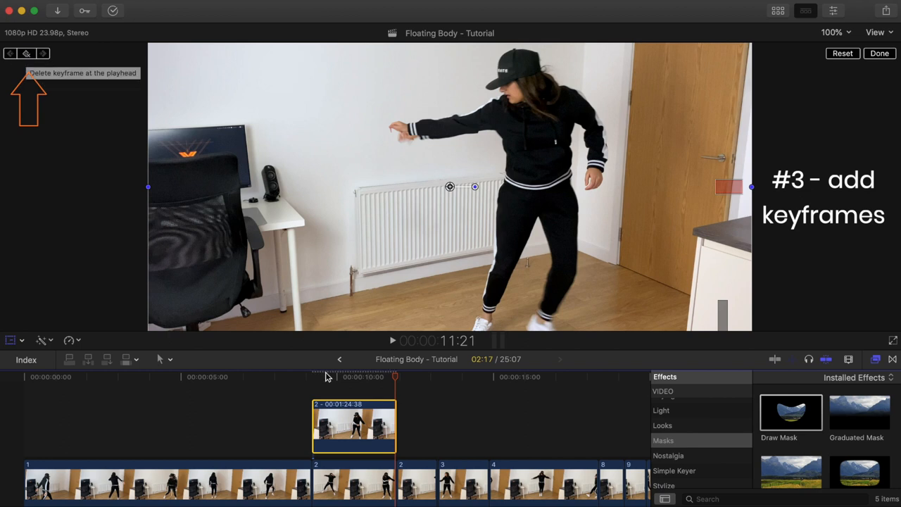
drag(394, 379, 318, 379)
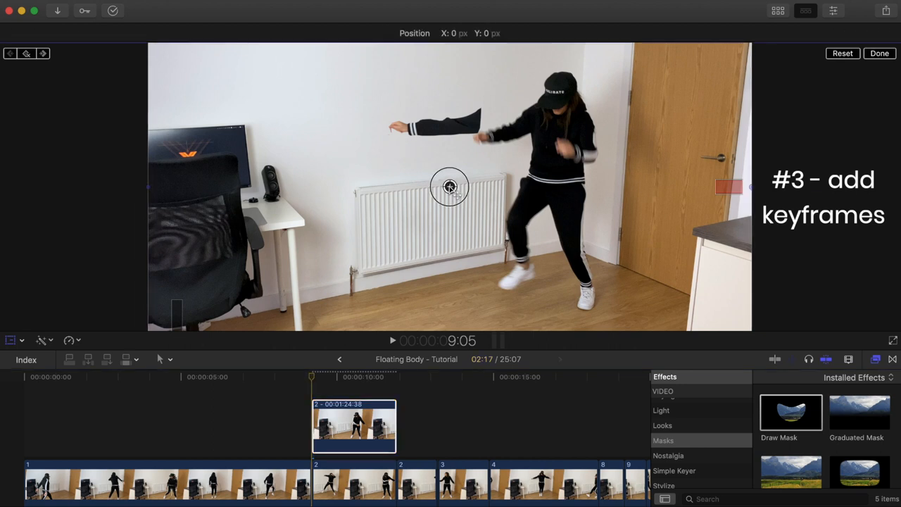
drag(450, 186, 160, 191)
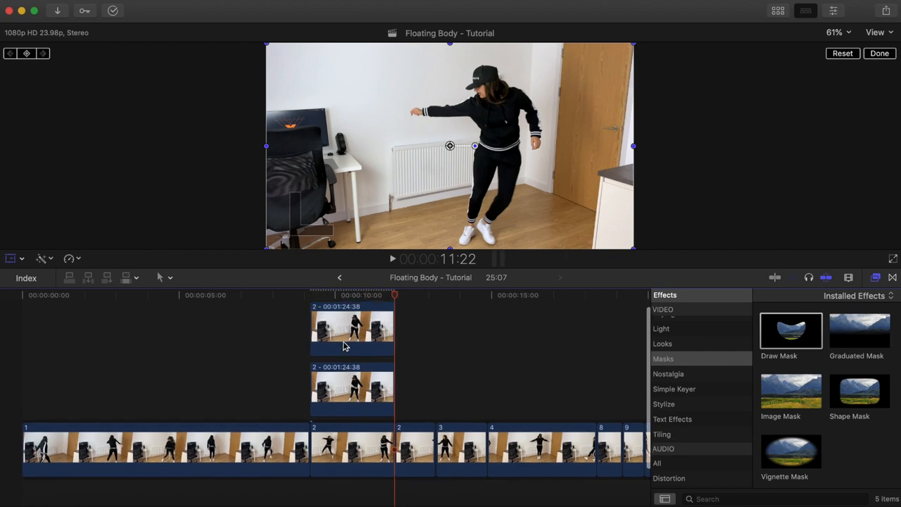
Select the upper duplicated freeze-frame copy showing the legs and sneakers
click(876, 277)
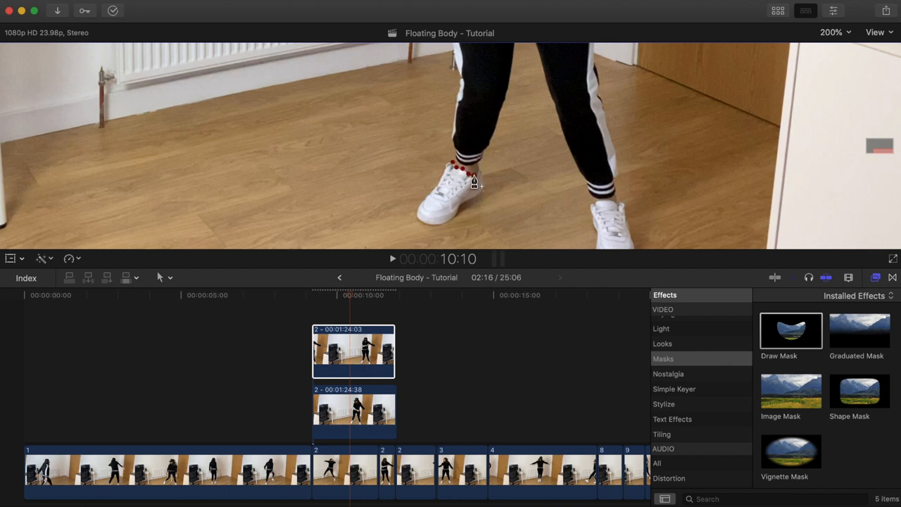
mouse_move(484, 191)
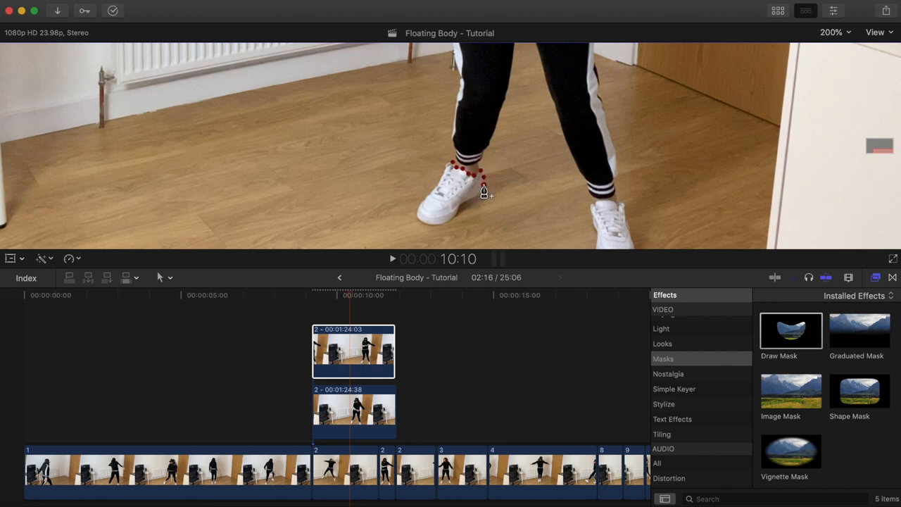
Add a curved mask control point along the left trainer's outline
drag(485, 190, 445, 225)
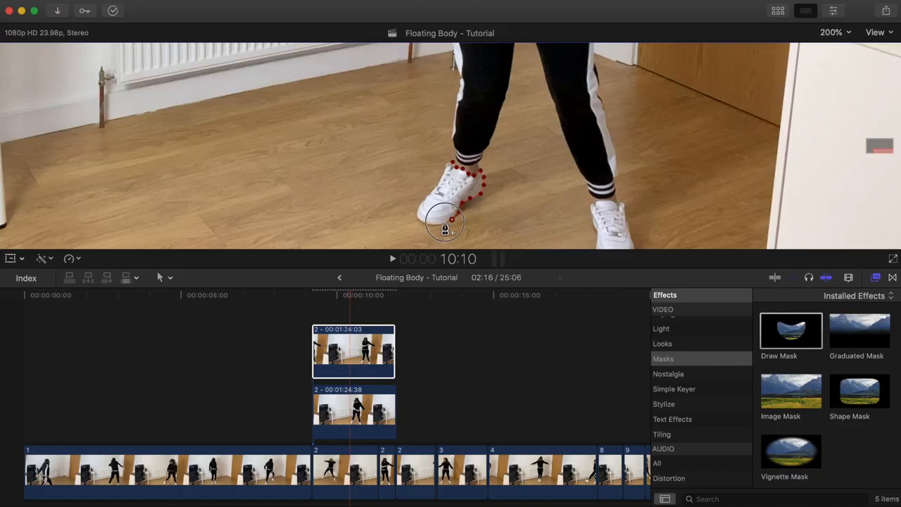